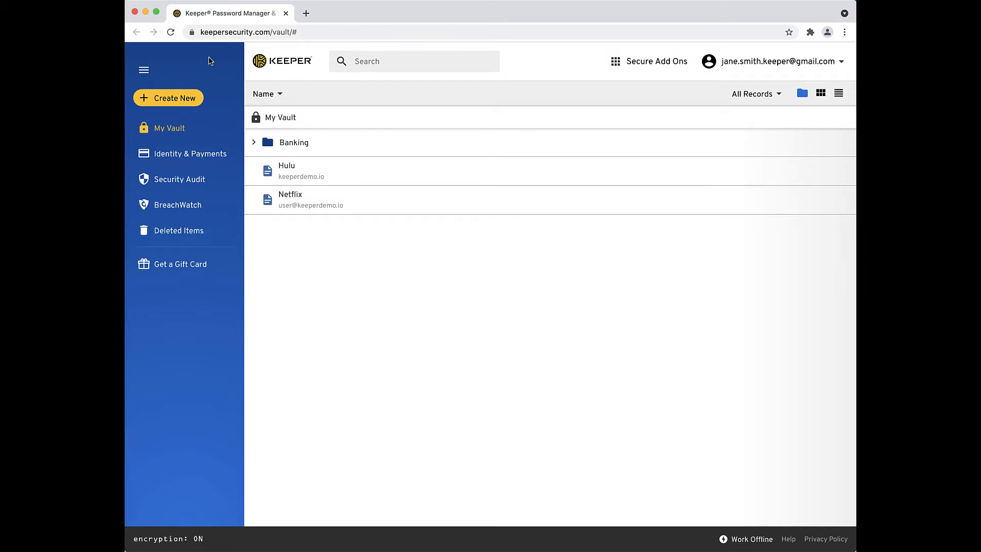
Show the Create New menu with record, folder, shared folder and payment card choices.
{"action": "left_click", "coordinate": [168, 98]}
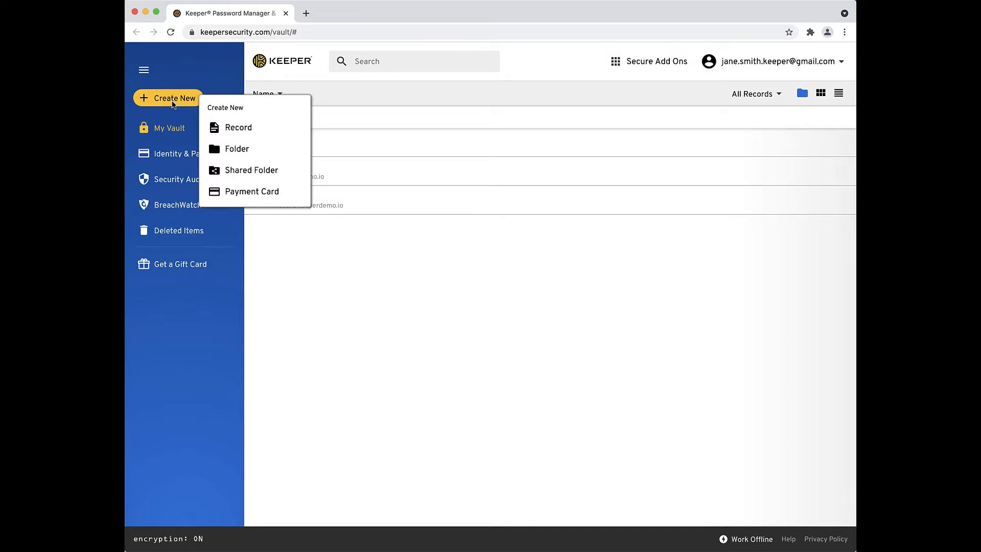
{"action": "mouse_move", "coordinate": [252, 171]}
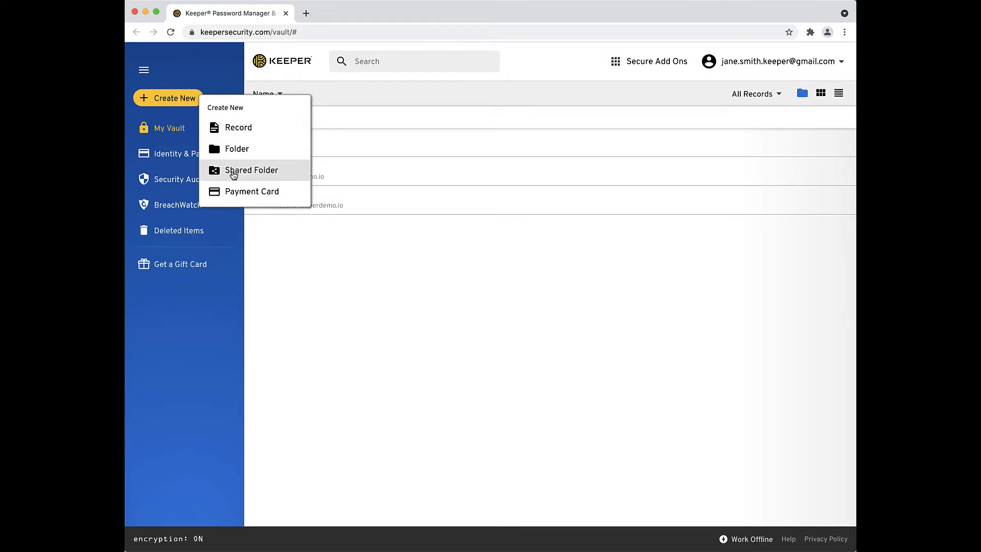
Start a new shared folder located in My Vault.
{"action": "left_click", "coordinate": [251, 170]}
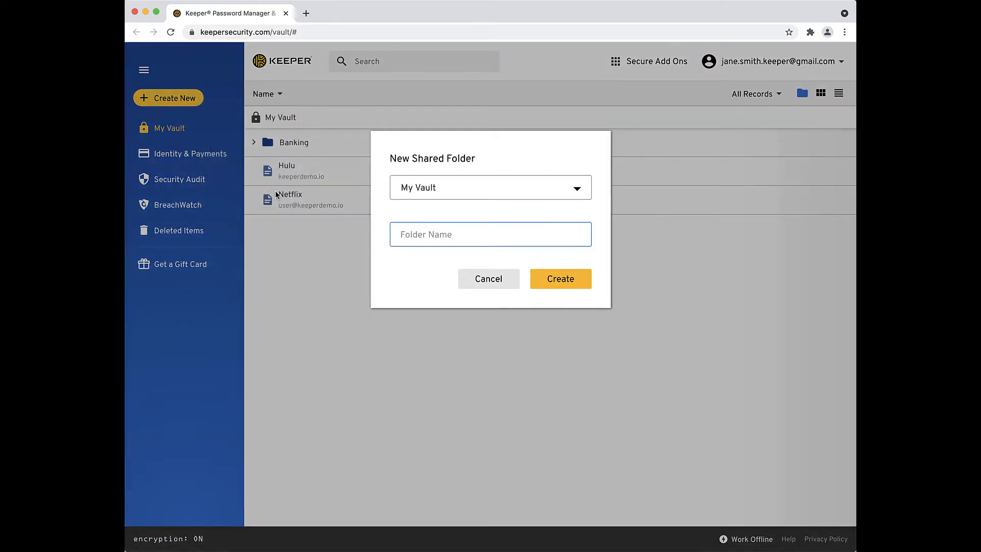
{"action": "left_click", "coordinate": [575, 187]}
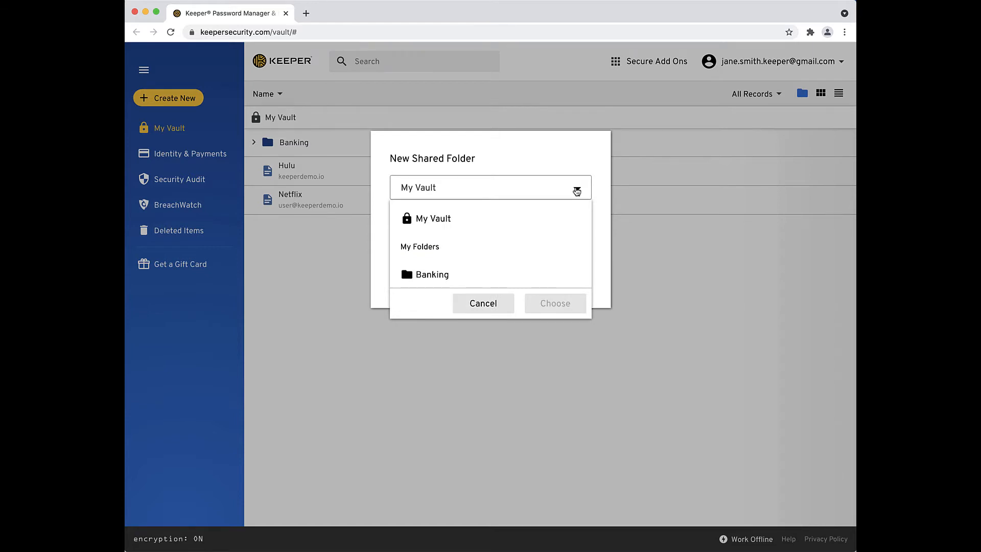
{"action": "left_click", "coordinate": [433, 219]}
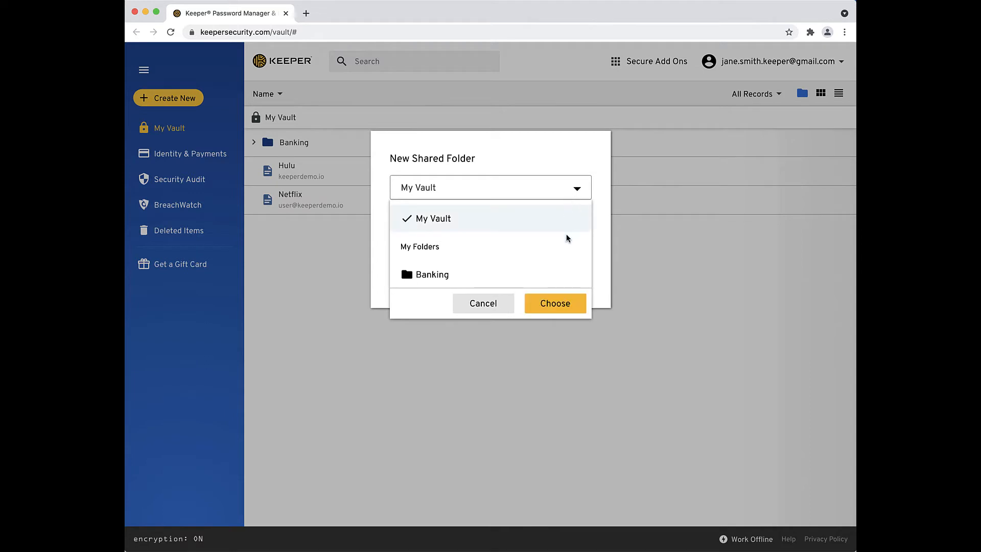
Name the new shared folder 'Streaming Accounts'.
{"action": "left_click", "coordinate": [433, 219]}
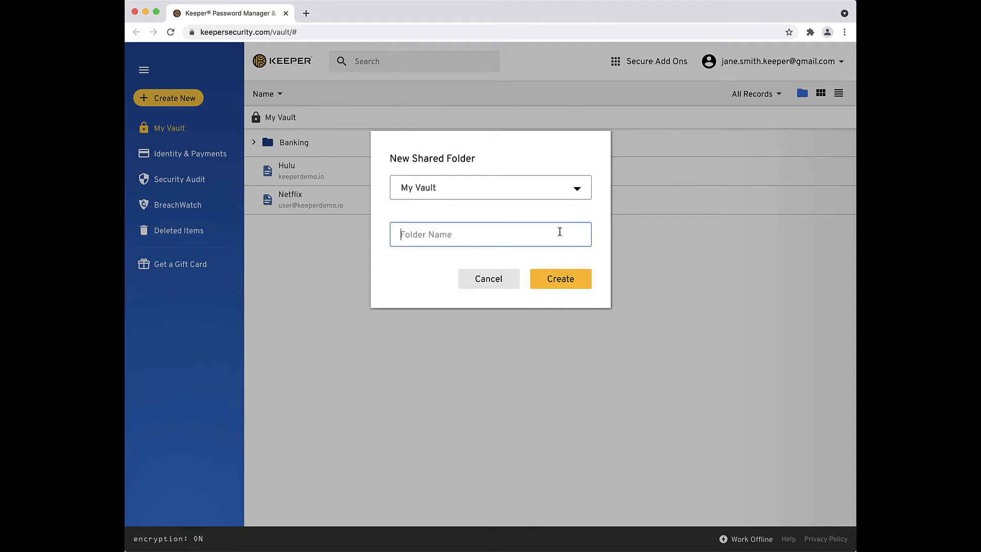
{"action": "type", "text": "Streami"}
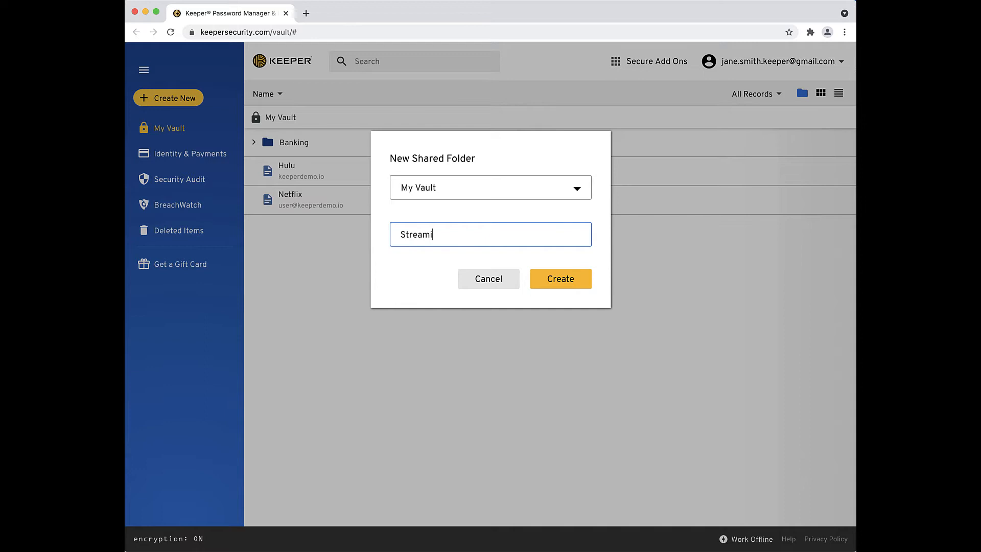
{"action": "type", "text": "ng Account"}
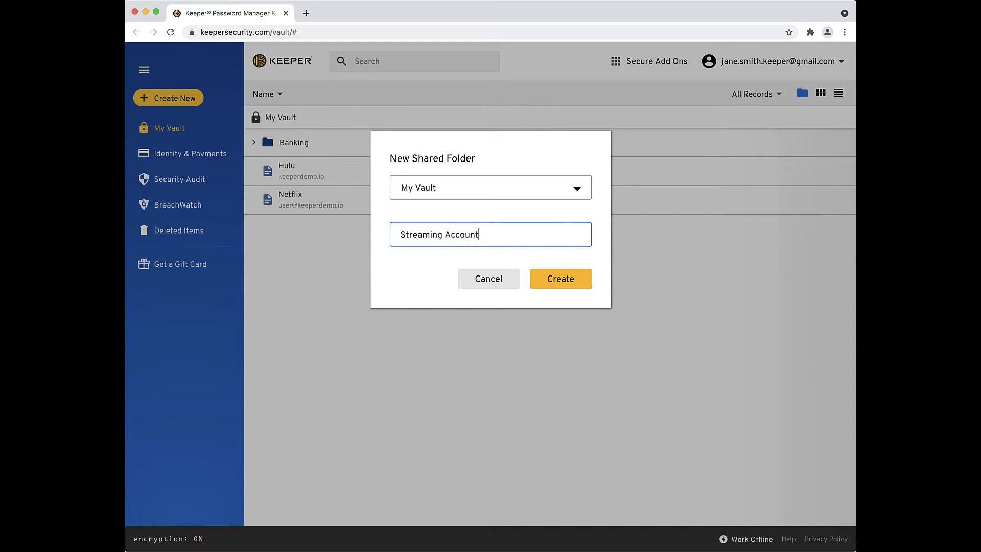
{"action": "type", "text": "s"}
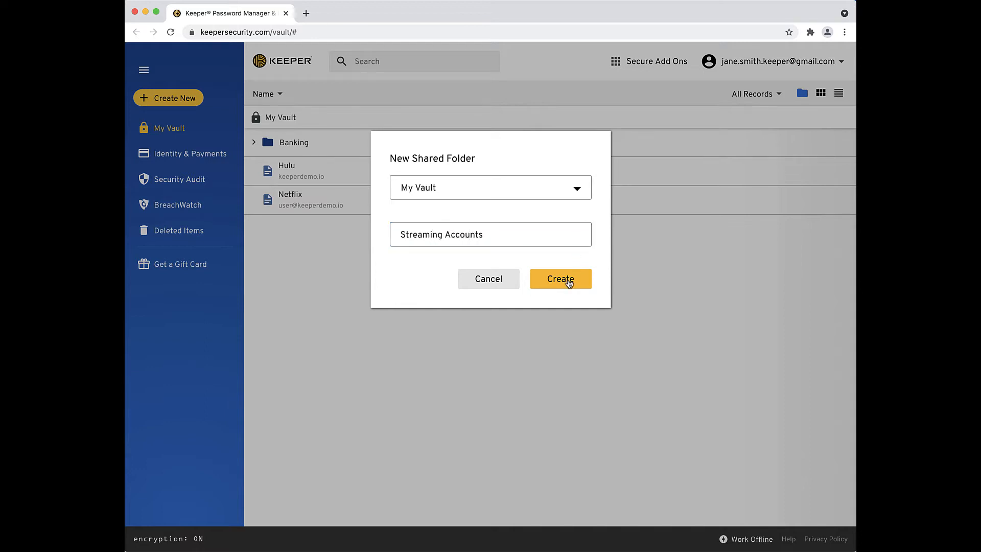
Create the Streaming Accounts shared folder, opening it with no records yet.
{"action": "left_click", "coordinate": [559, 278]}
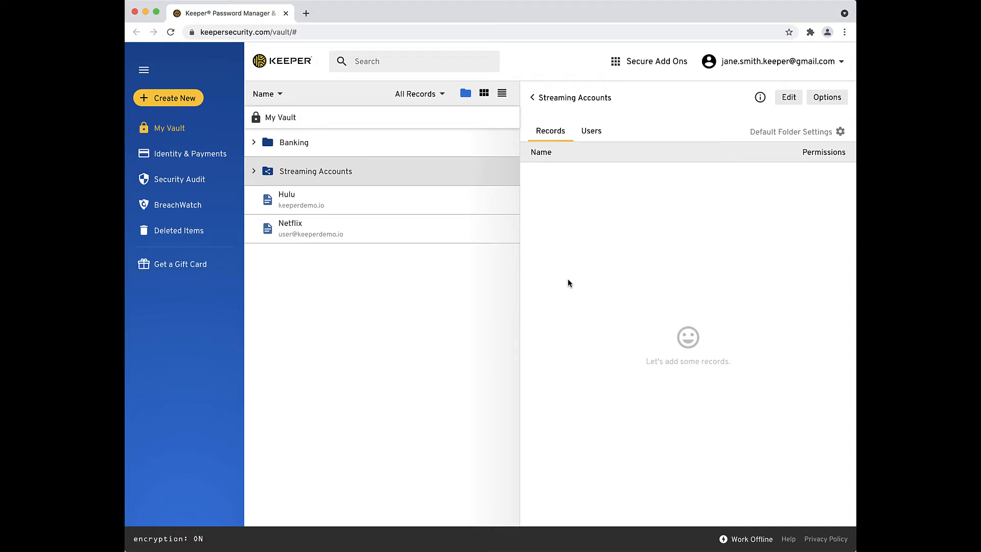
Edit the folder and add the Hulu and Netflix records to it.
{"action": "left_click", "coordinate": [787, 97]}
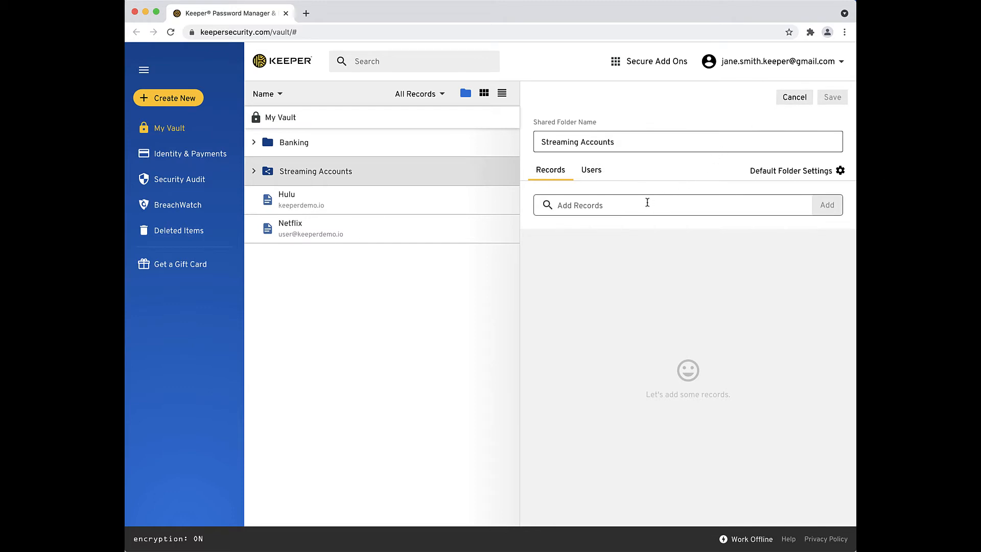
{"action": "left_click", "coordinate": [638, 205]}
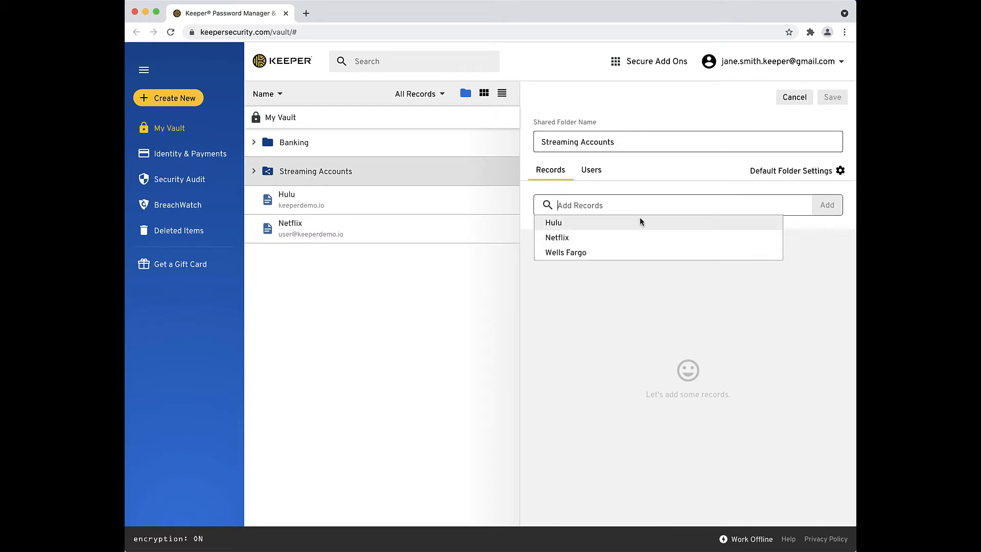
{"action": "left_click", "coordinate": [552, 222]}
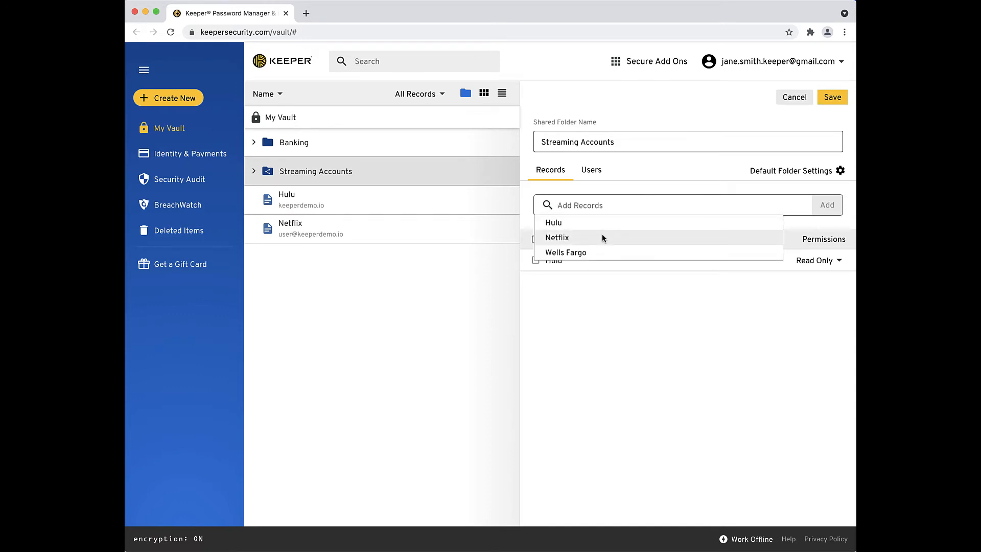
{"action": "left_click", "coordinate": [556, 237]}
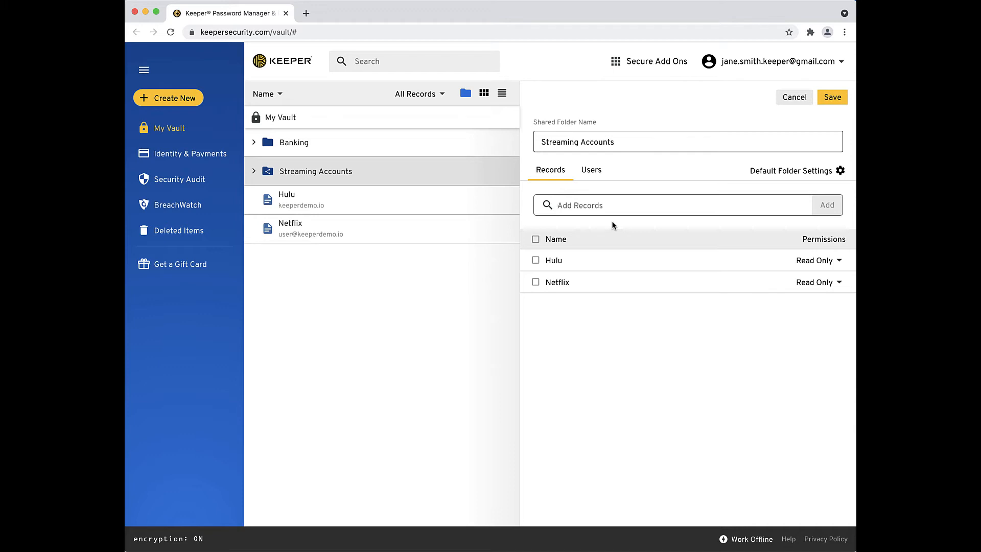
{"action": "mouse_move", "coordinate": [807, 252]}
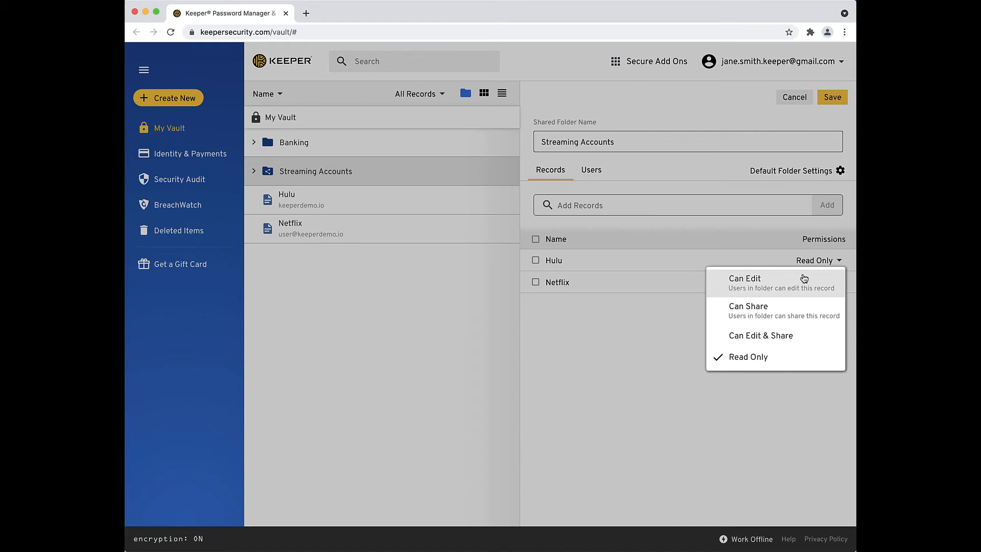
Set both Hulu and Netflix to Can Edit permission in the folder.
{"action": "left_click", "coordinate": [745, 278]}
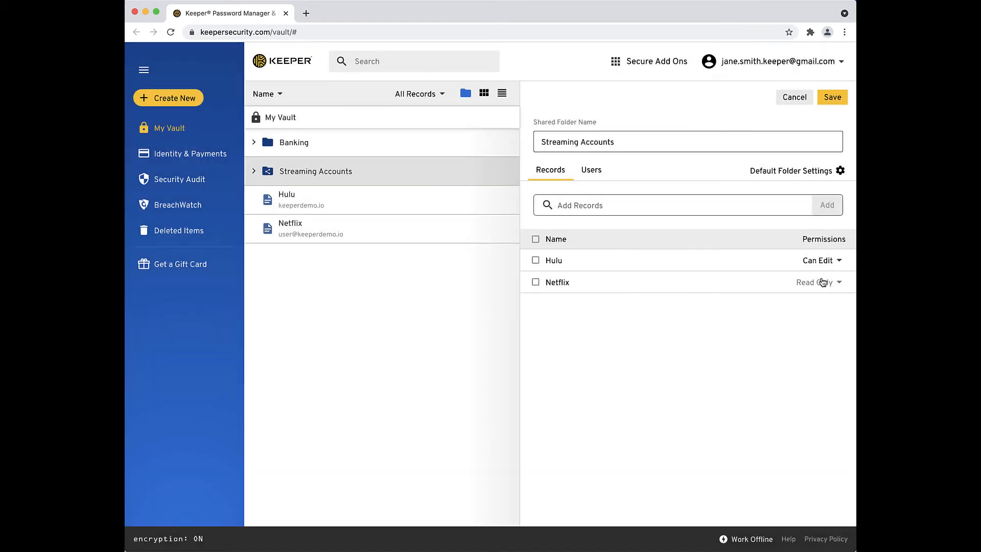
{"action": "left_click", "coordinate": [815, 282]}
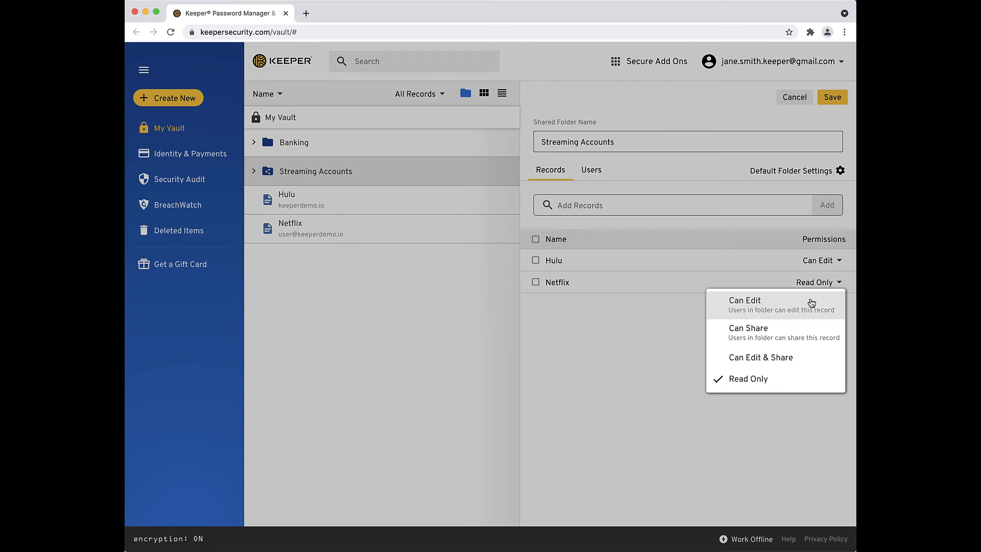
{"action": "left_click", "coordinate": [745, 304]}
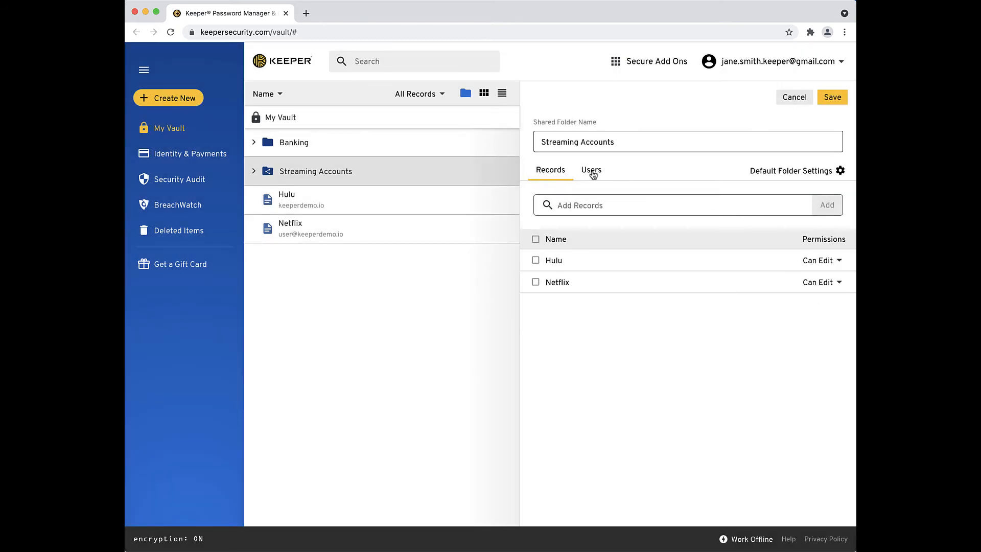
{"action": "left_click", "coordinate": [591, 171]}
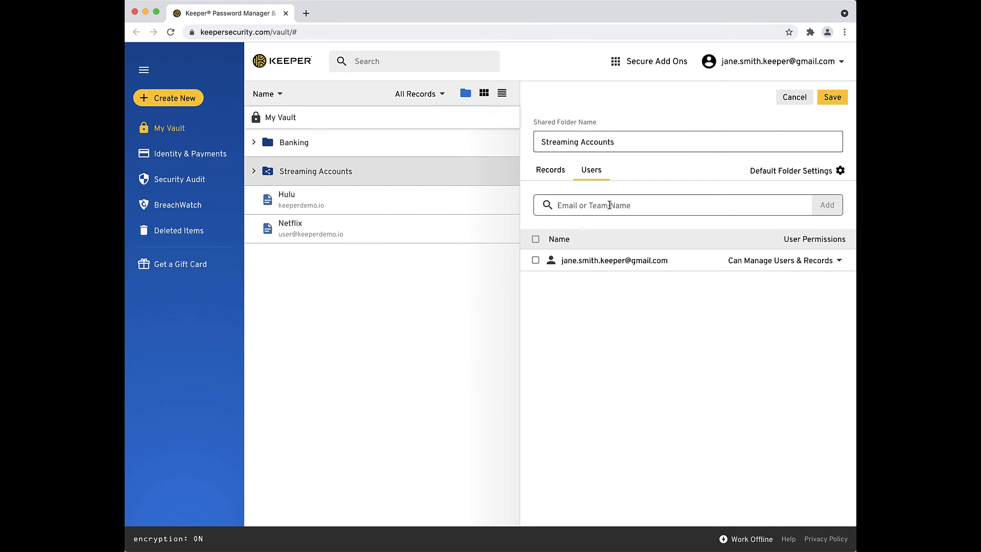
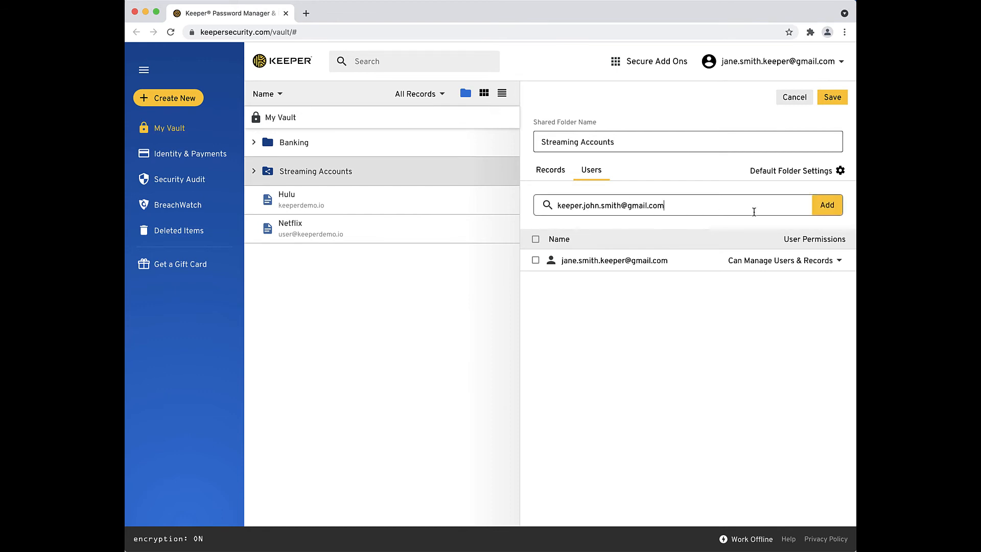
{"action": "left_click", "coordinate": [826, 204]}
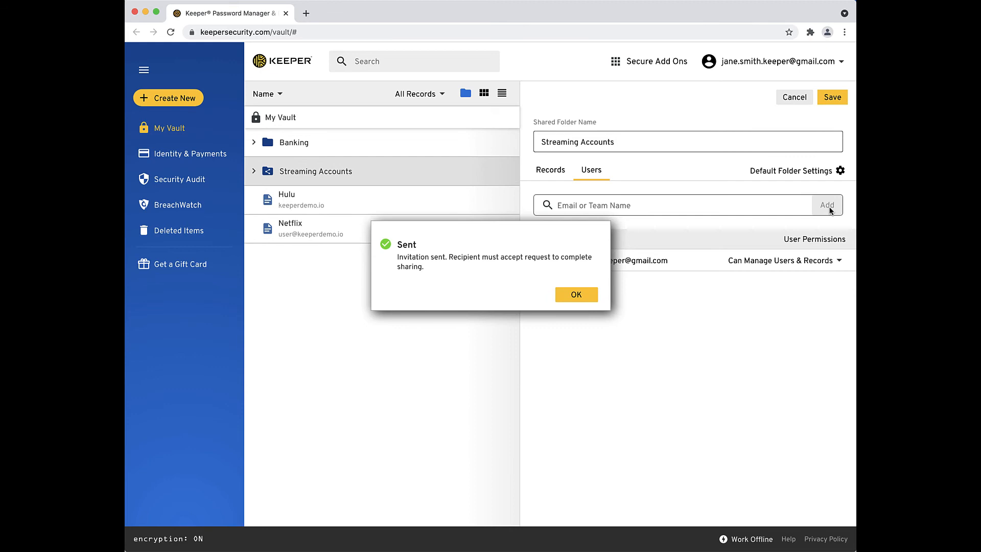
{"action": "mouse_move", "coordinate": [736, 237]}
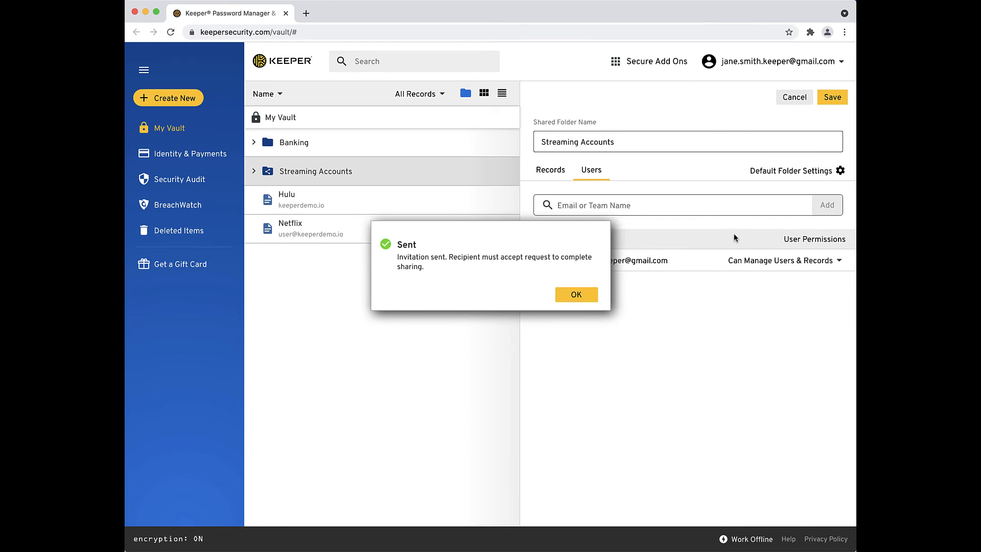
{"action": "left_click", "coordinate": [575, 294]}
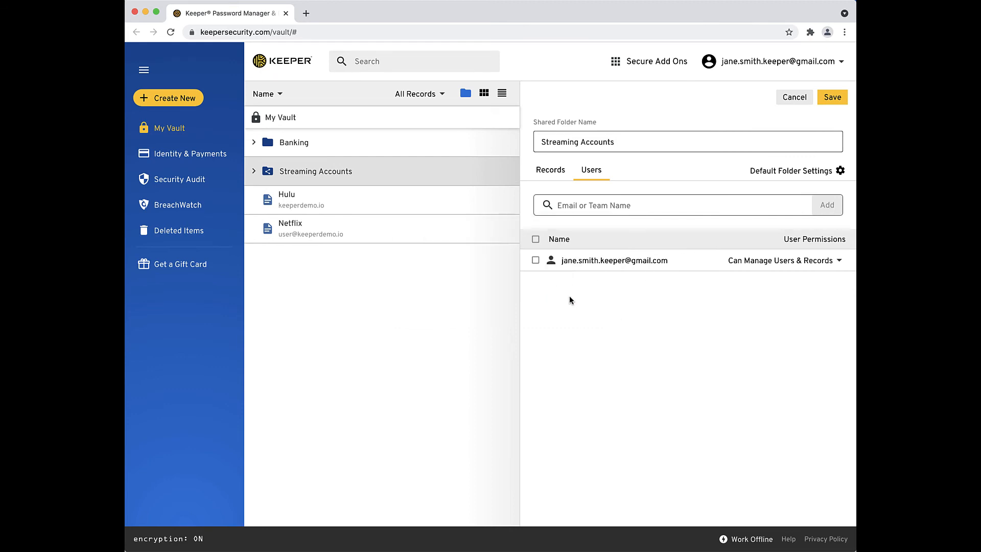
{"action": "mouse_move", "coordinate": [582, 294]}
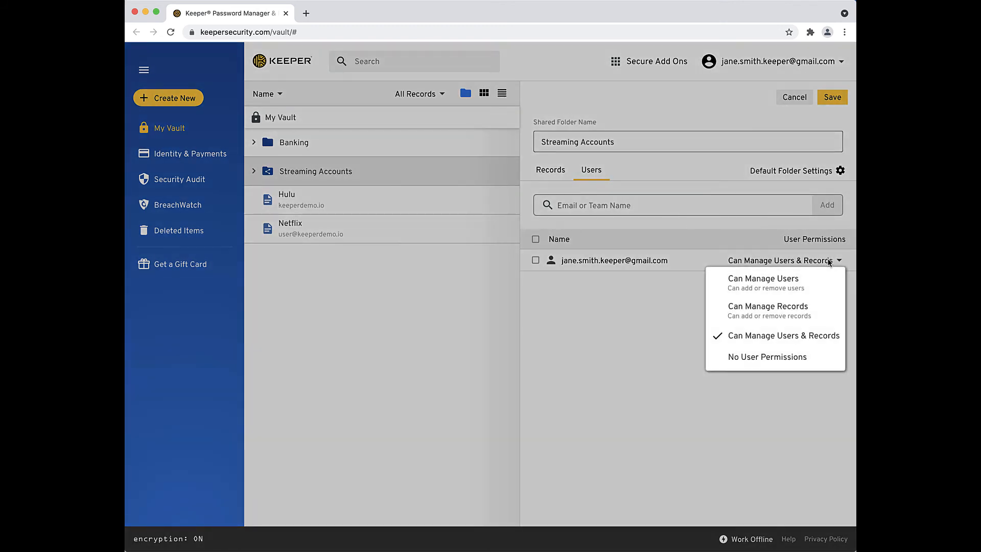
{"action": "mouse_move", "coordinate": [672, 300]}
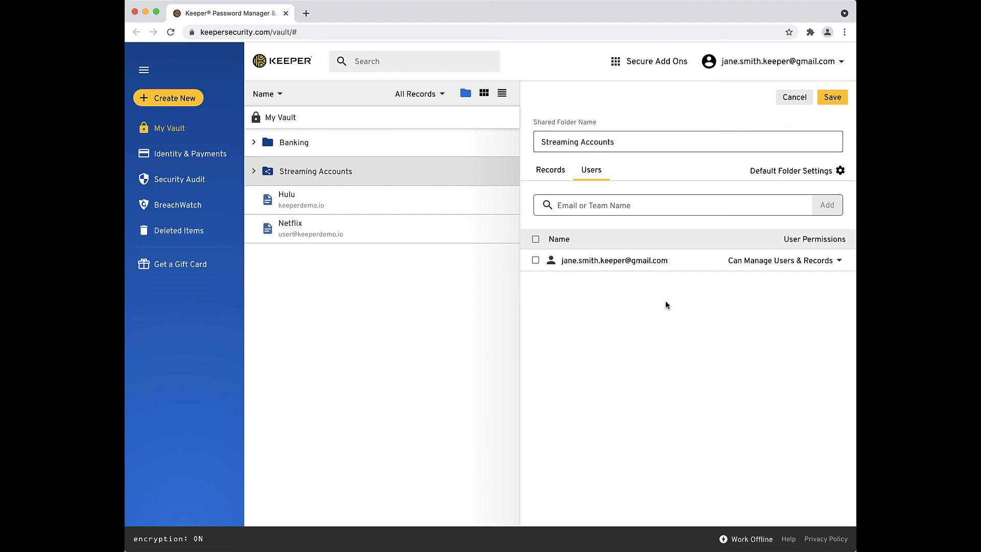
{"action": "mouse_move", "coordinate": [672, 297]}
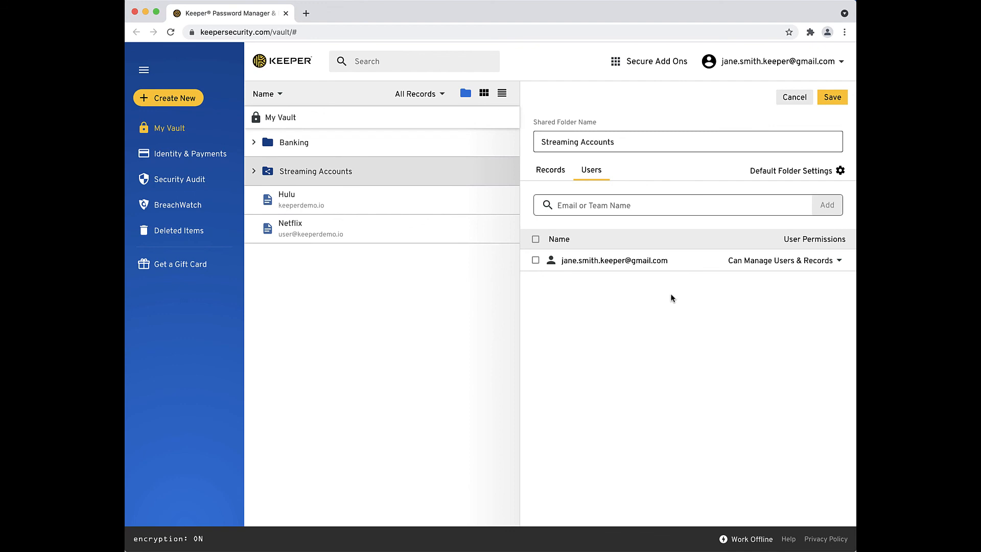